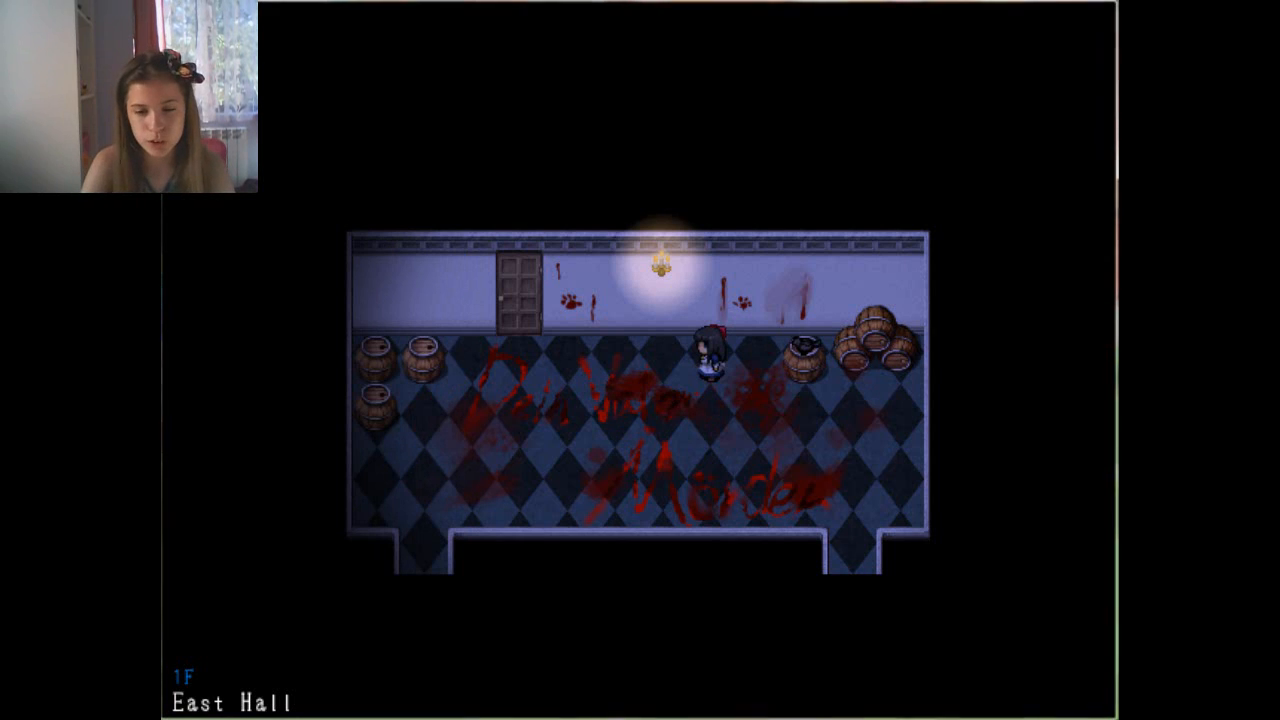
key(Down)
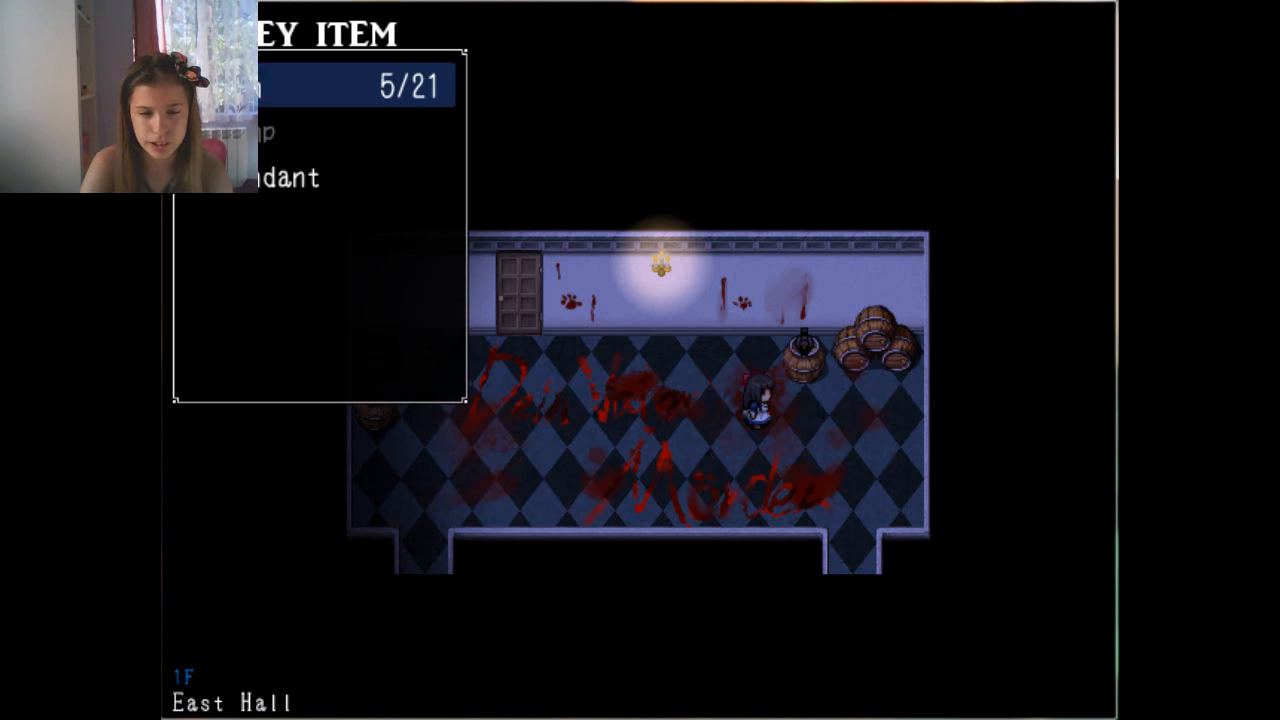
key(escape)
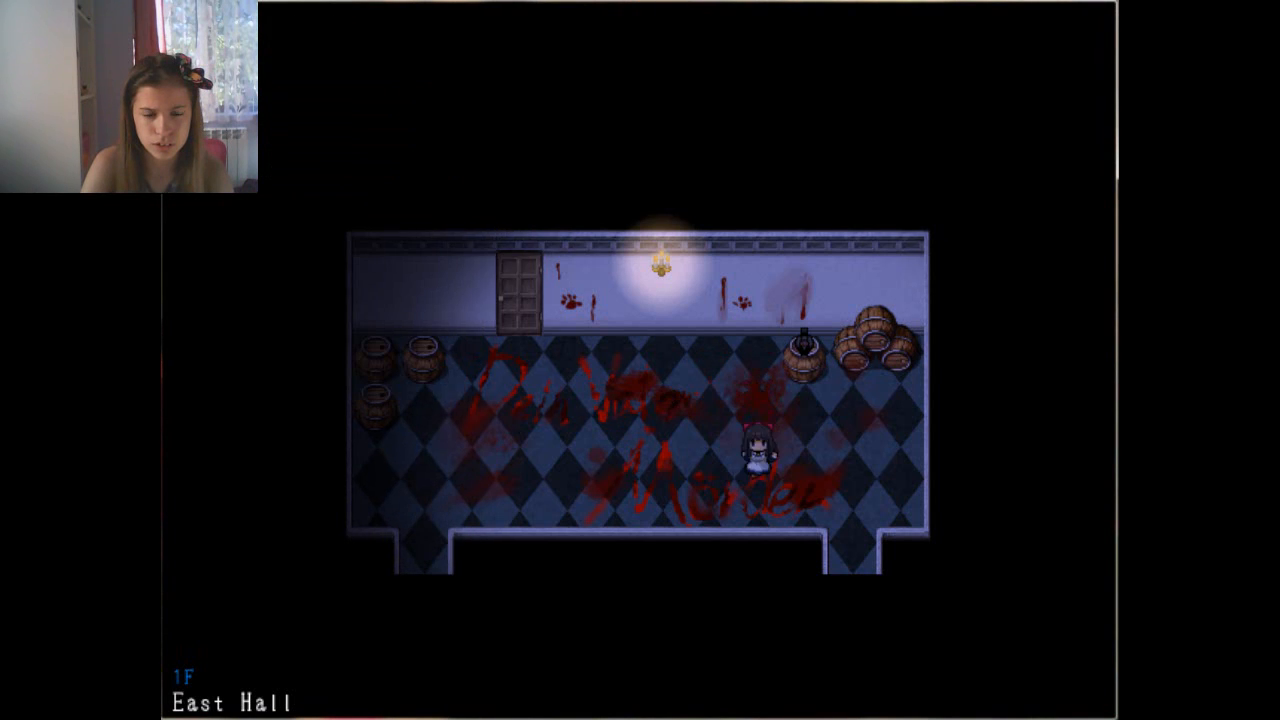
key(Down)
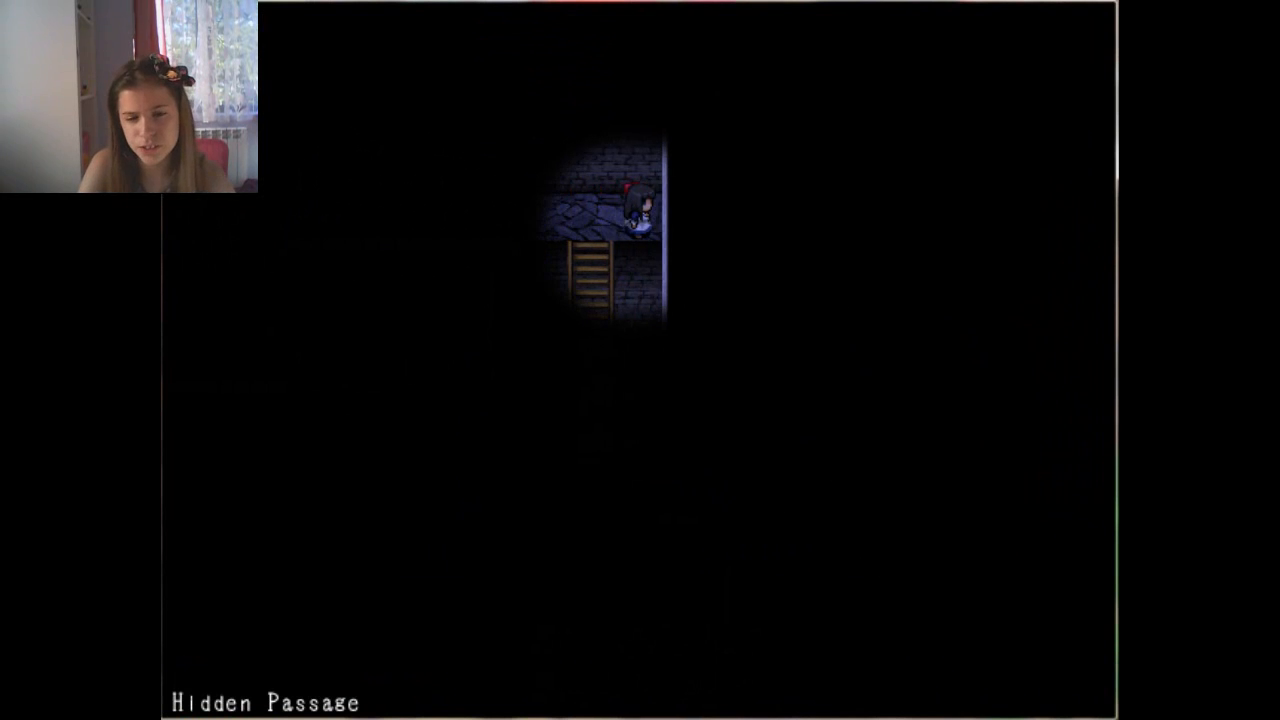
key(Down)
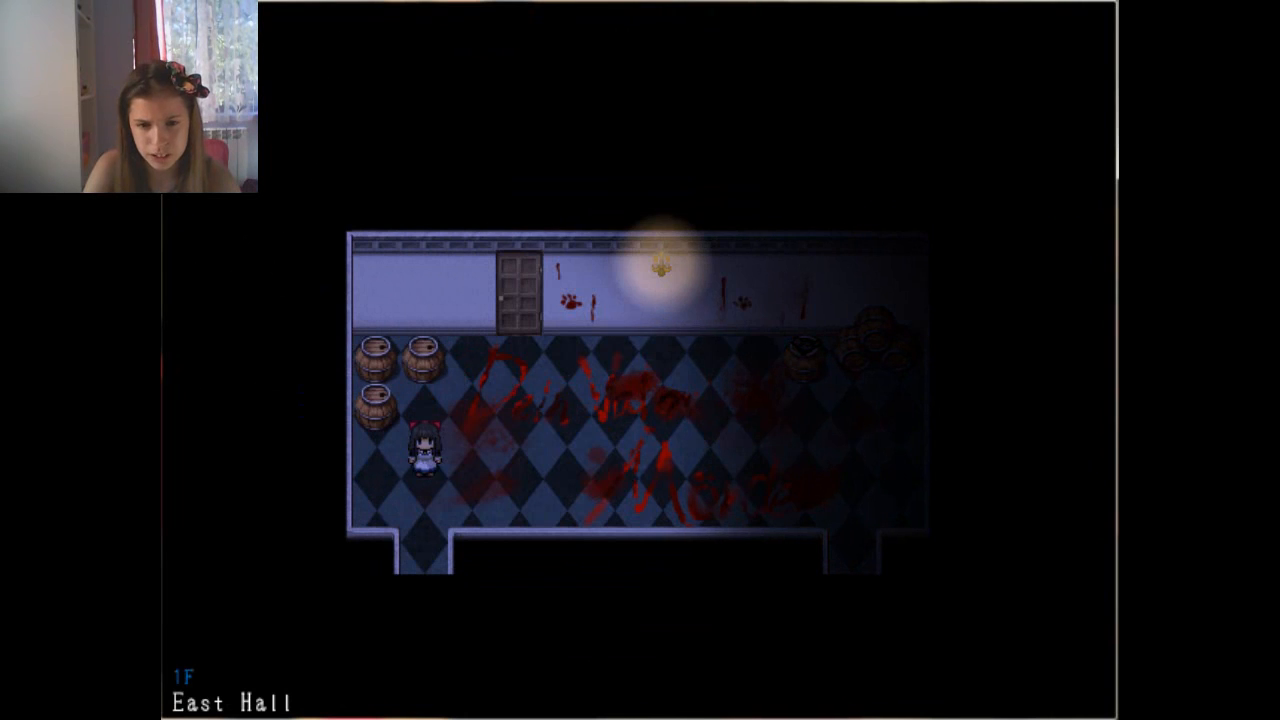
key(Down)
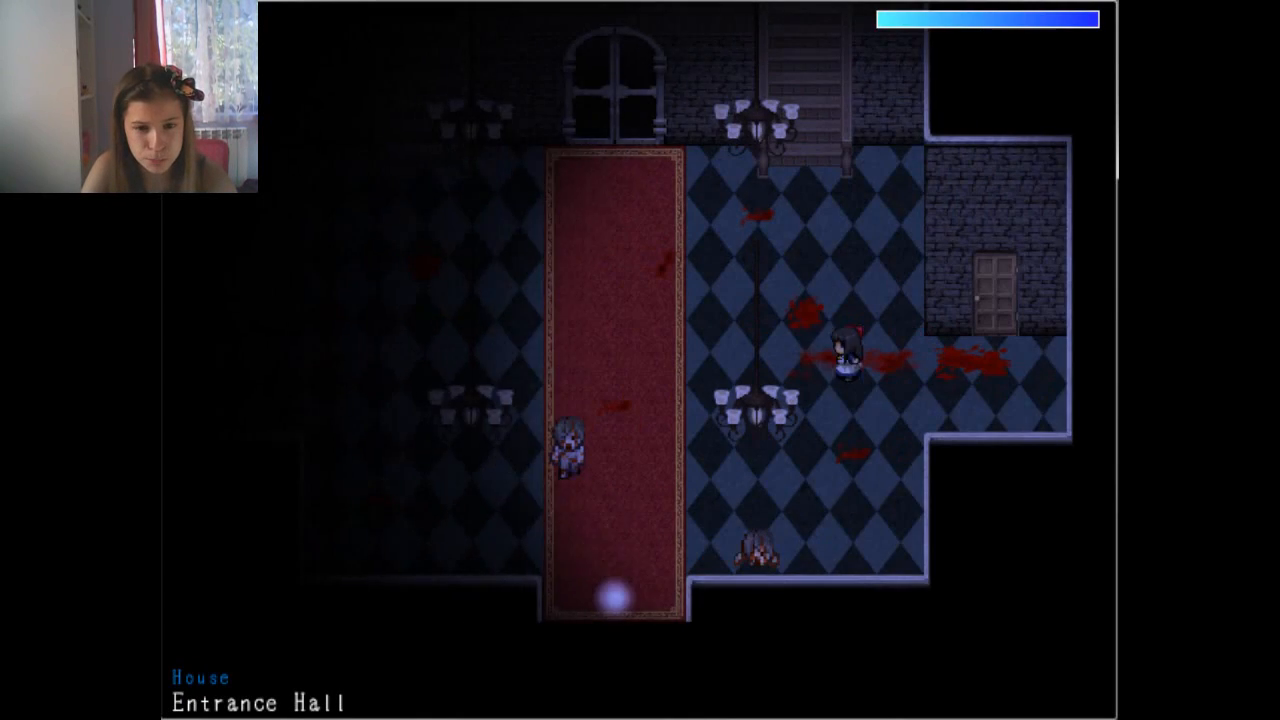
key(up)
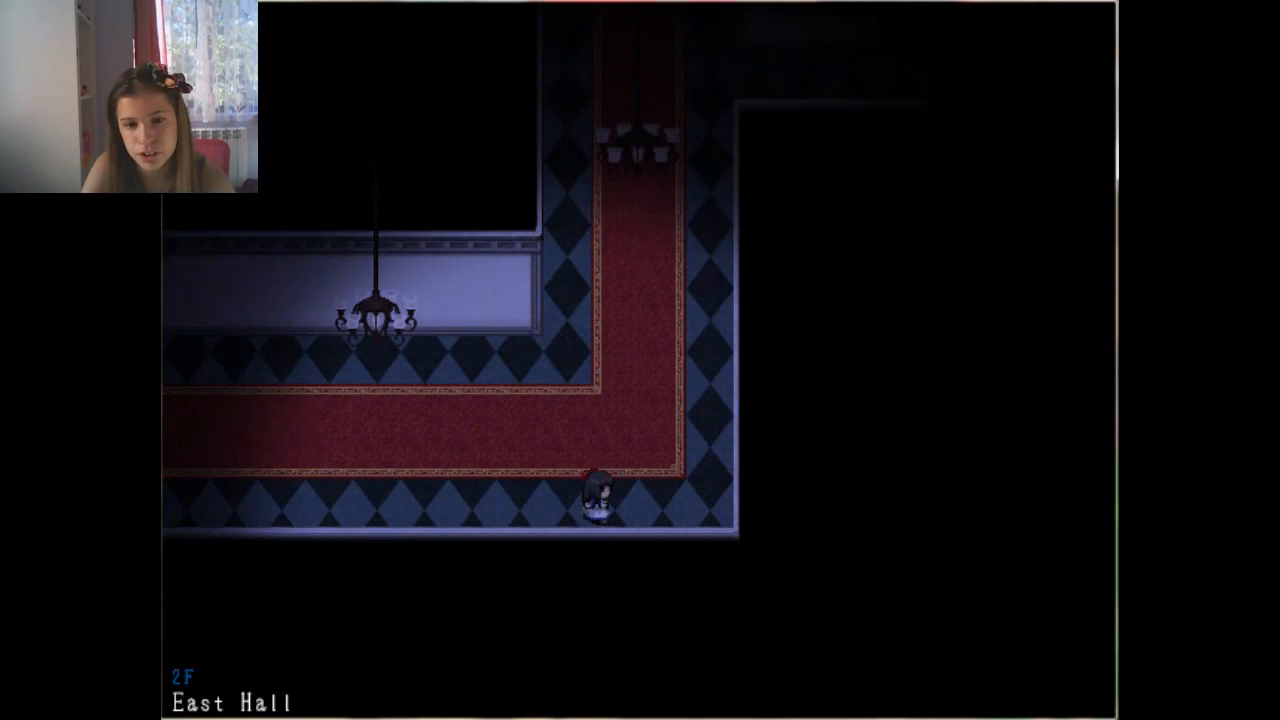
key(up)
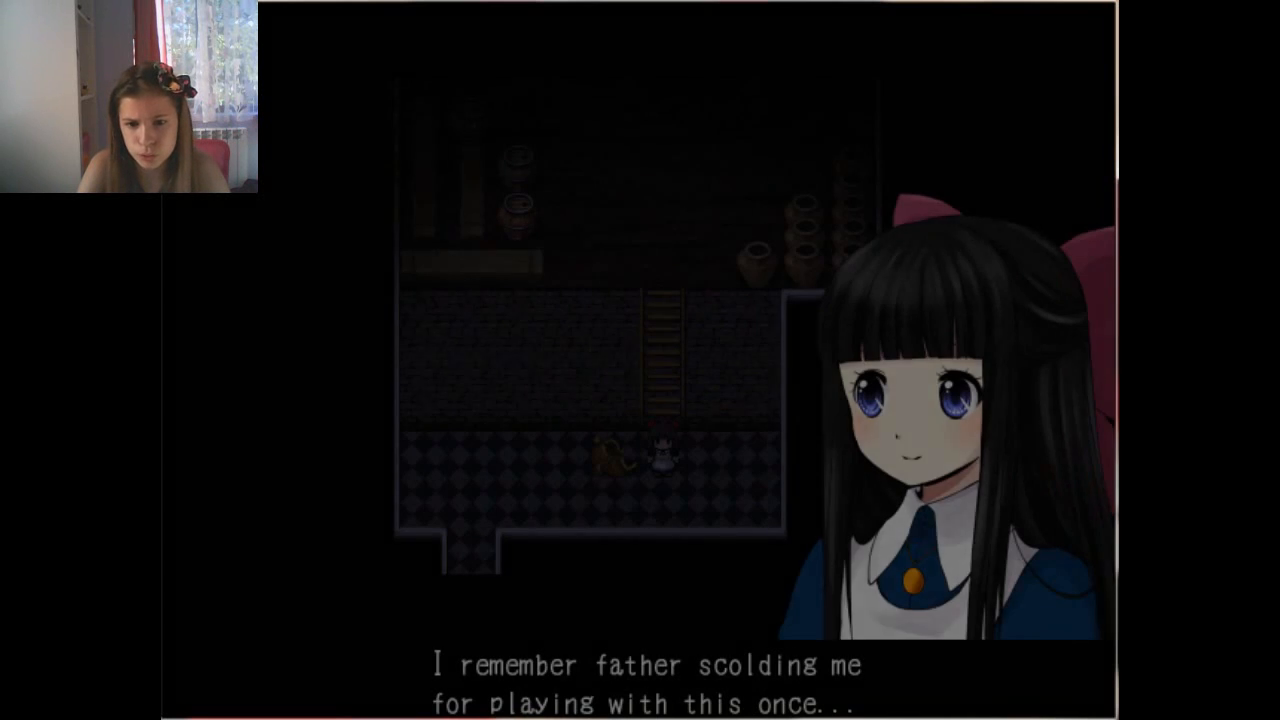
key(enter)
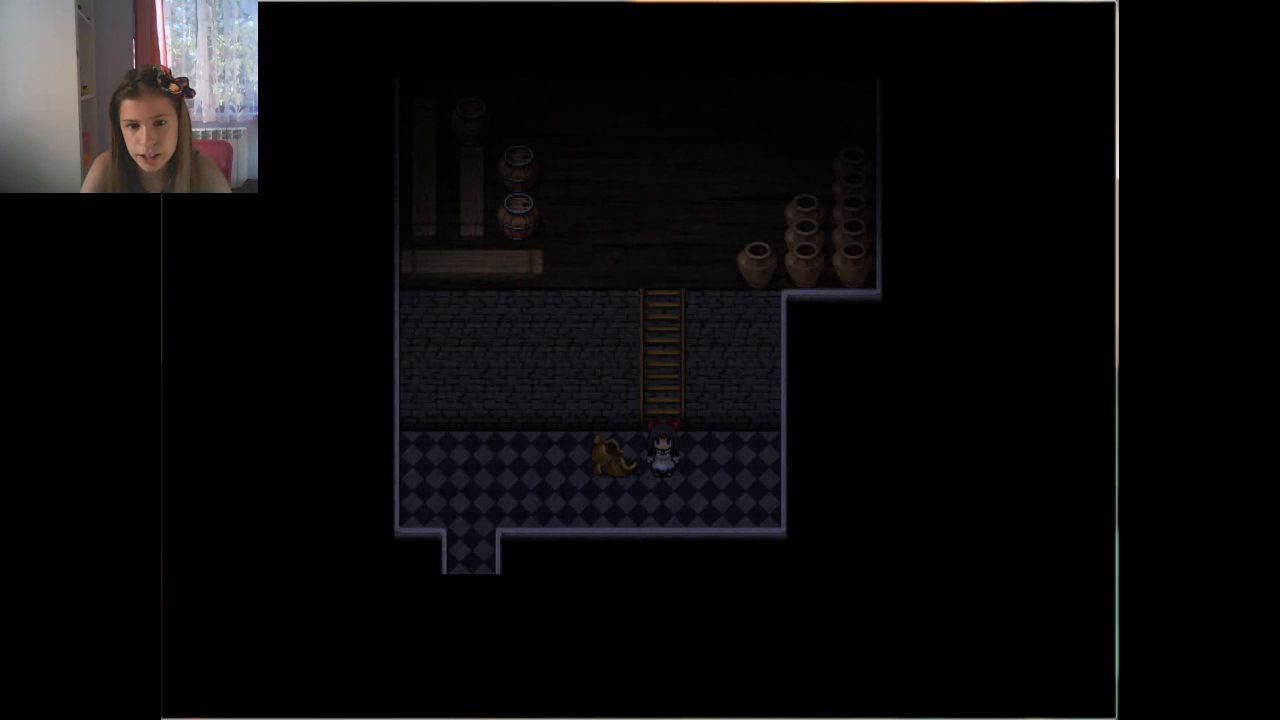
key(down)
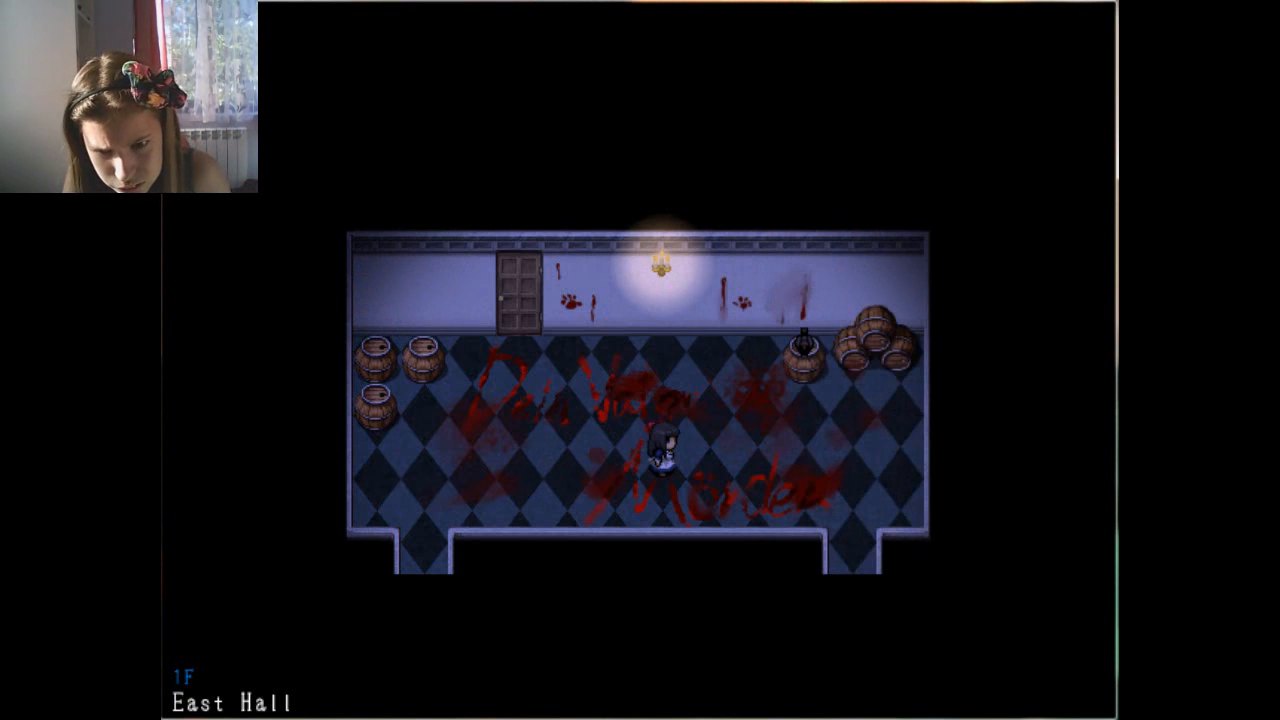
key(Right)
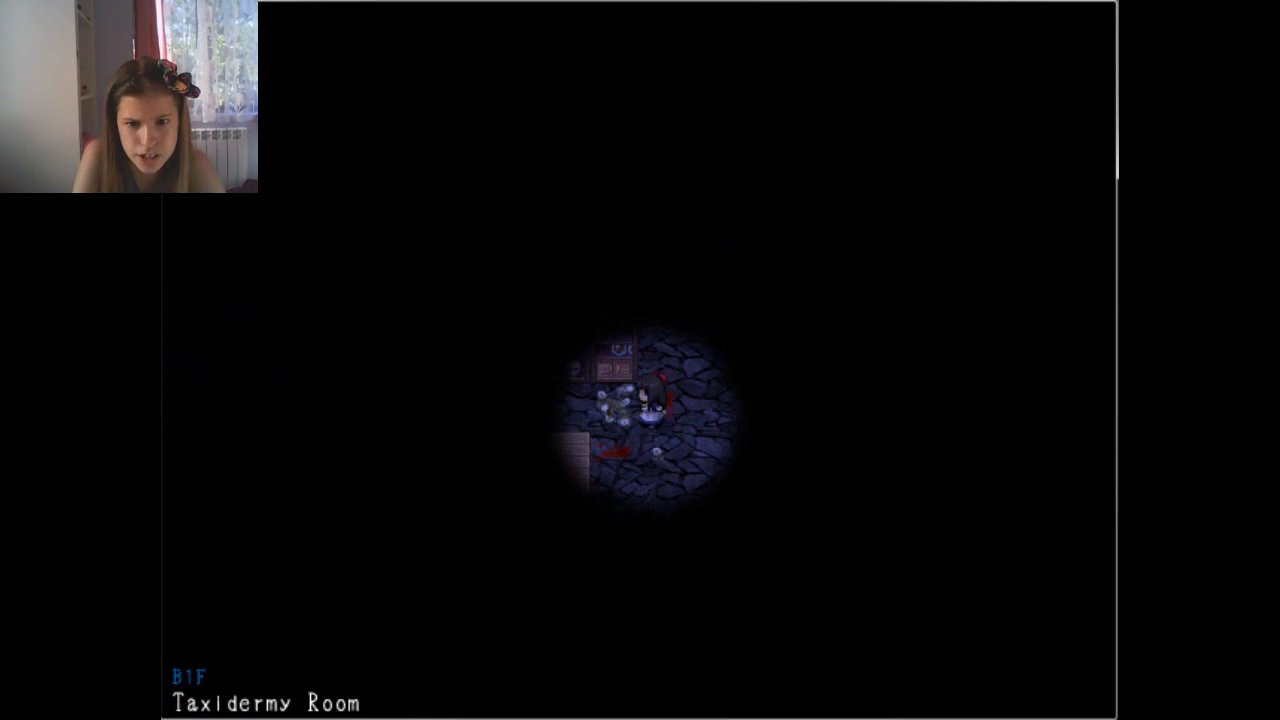
key(Down)
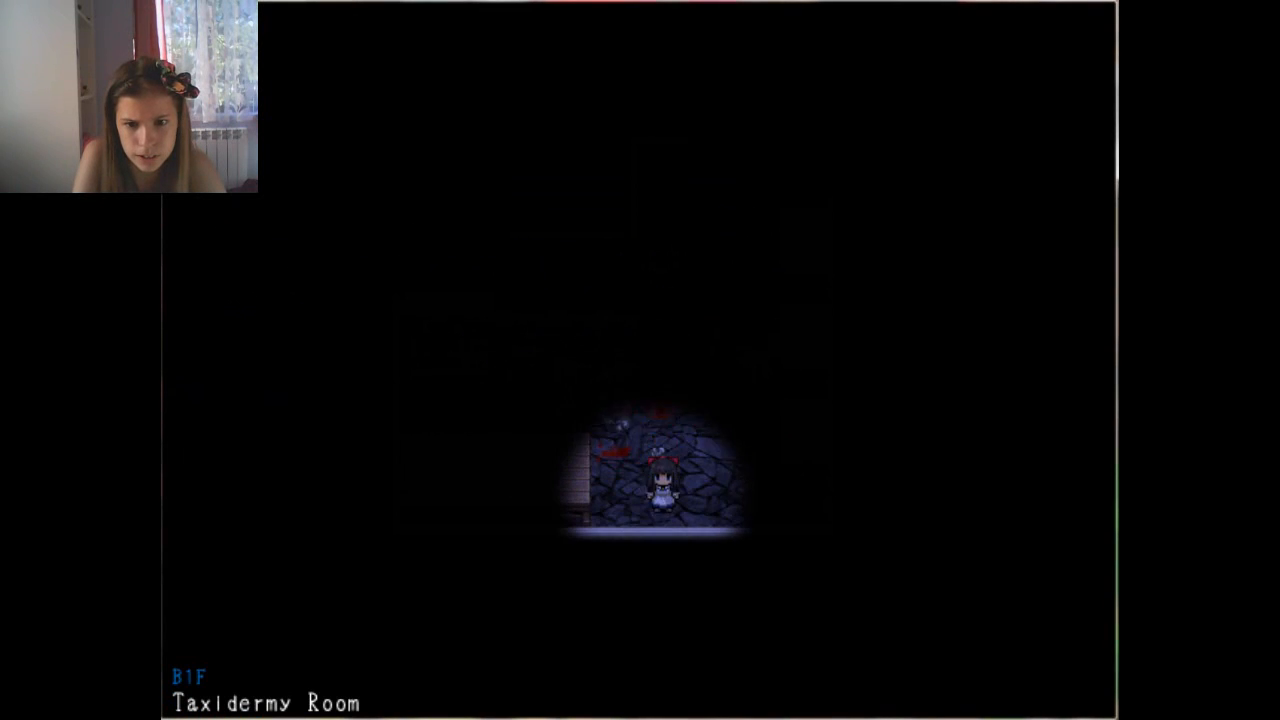
key(Right)
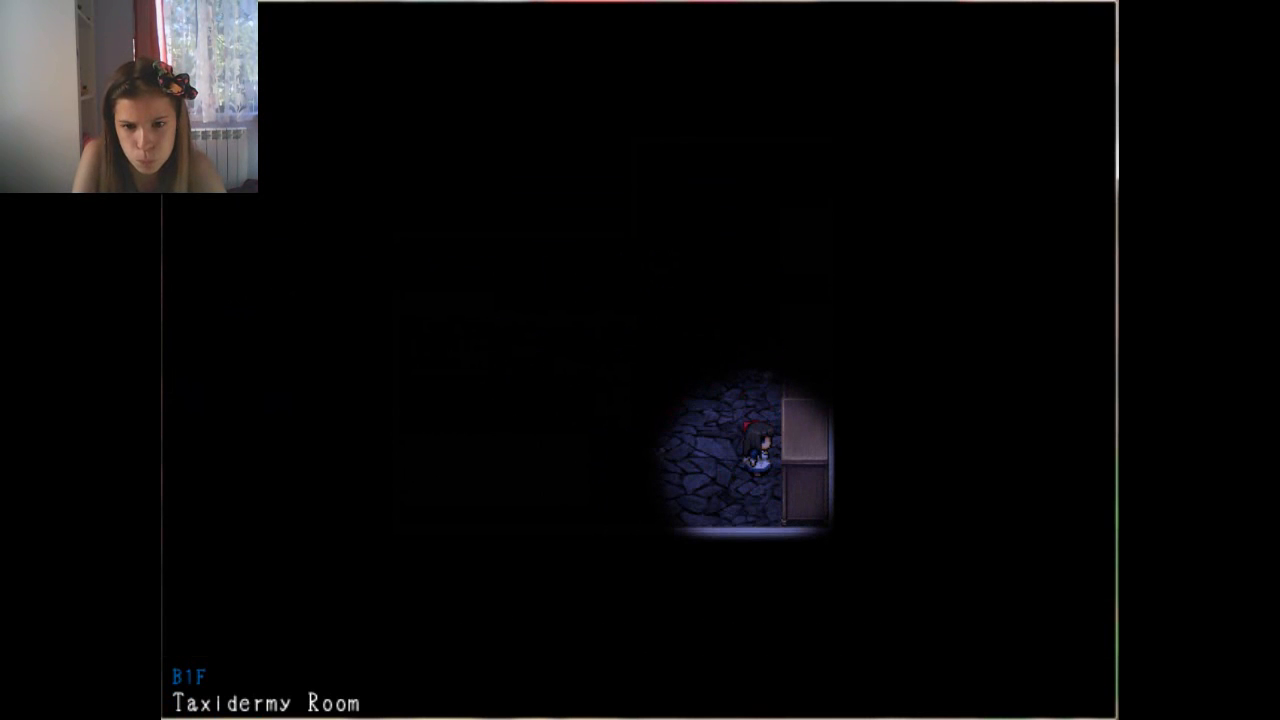
key(Up)
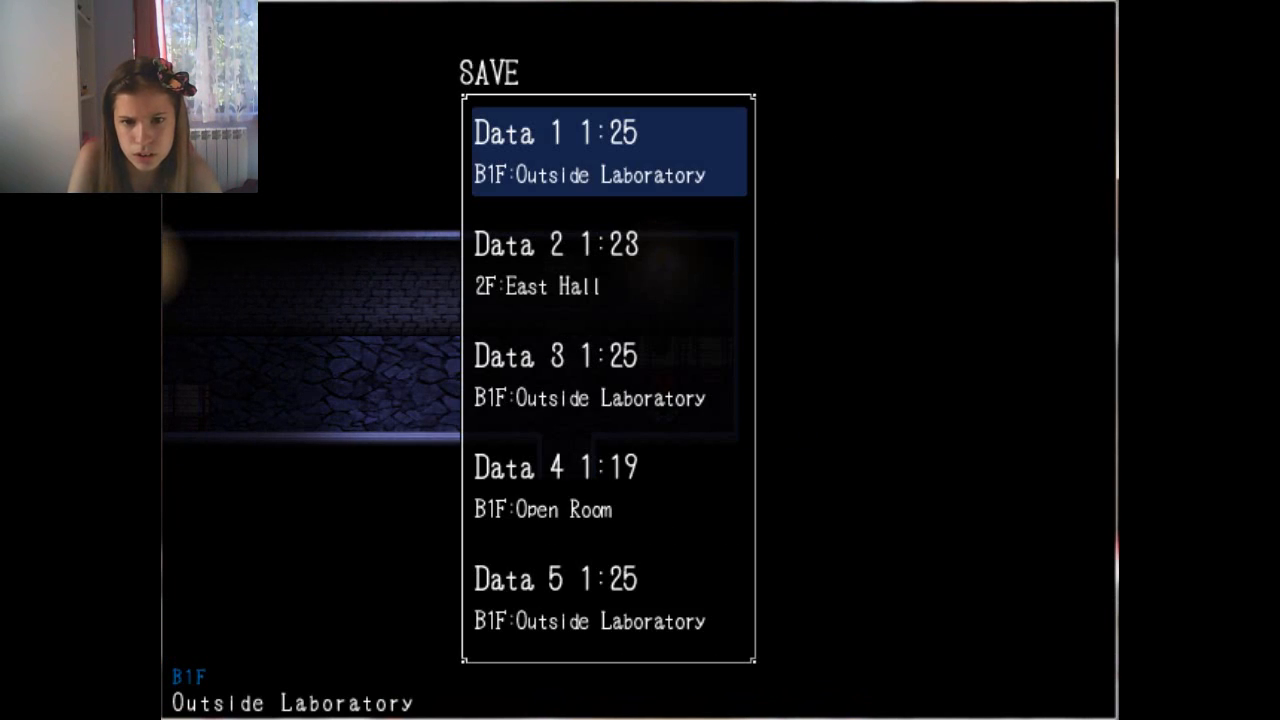
key(Down)
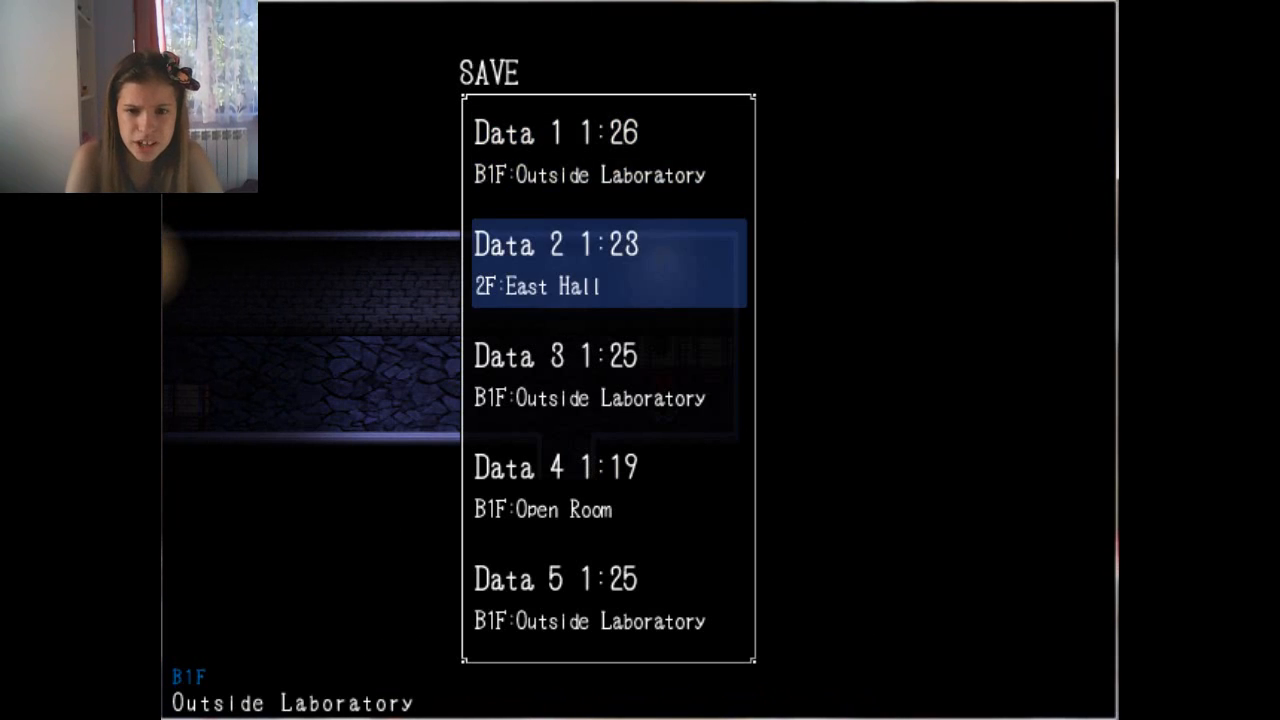
key(up)
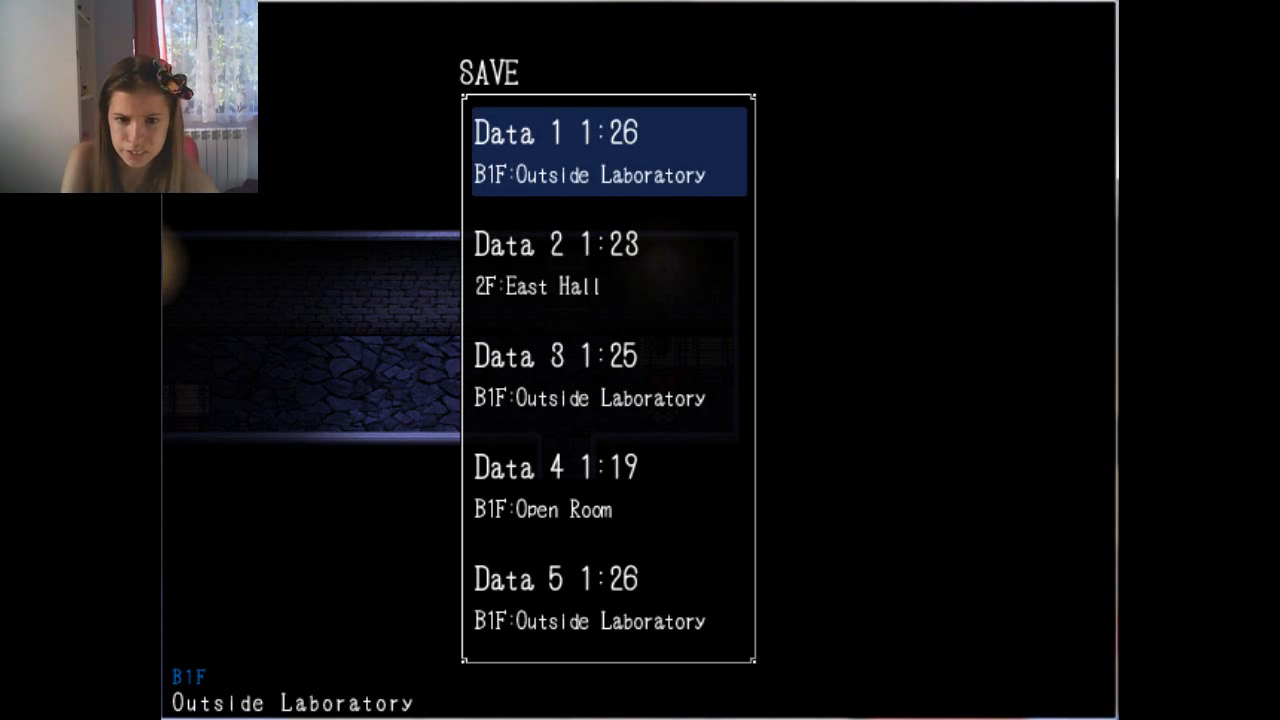
click(608, 152)
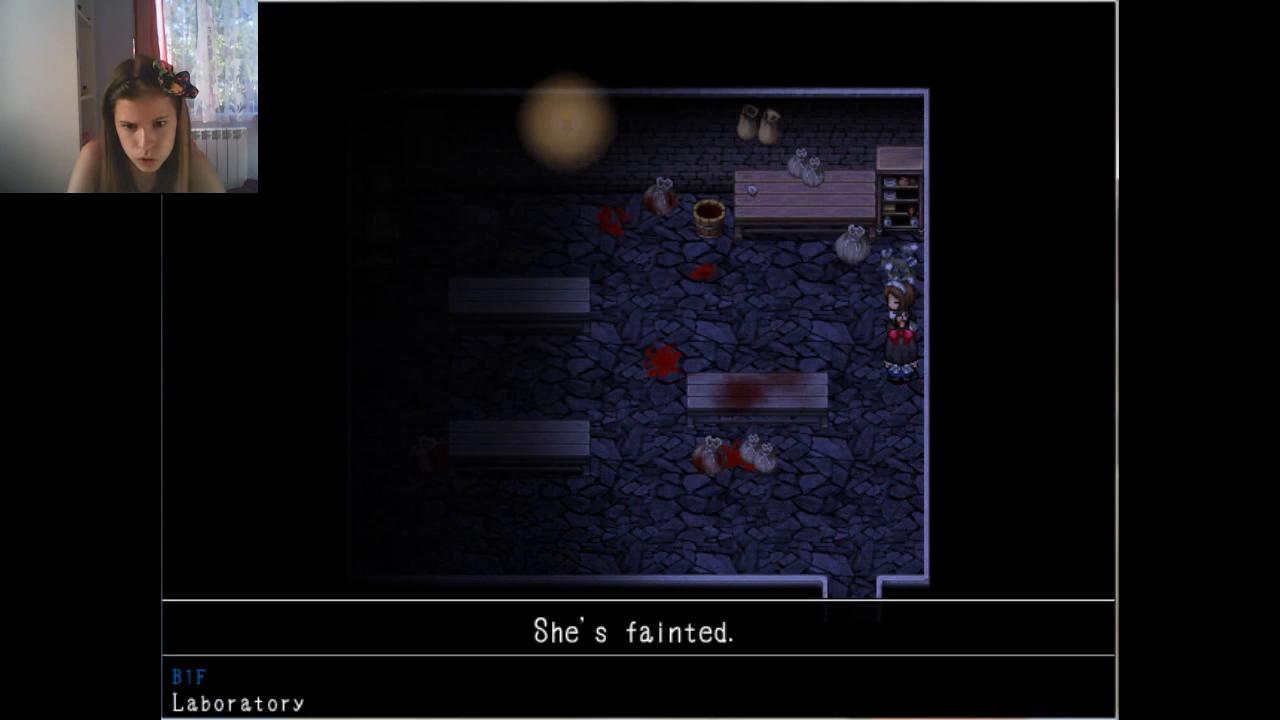
key(enter)
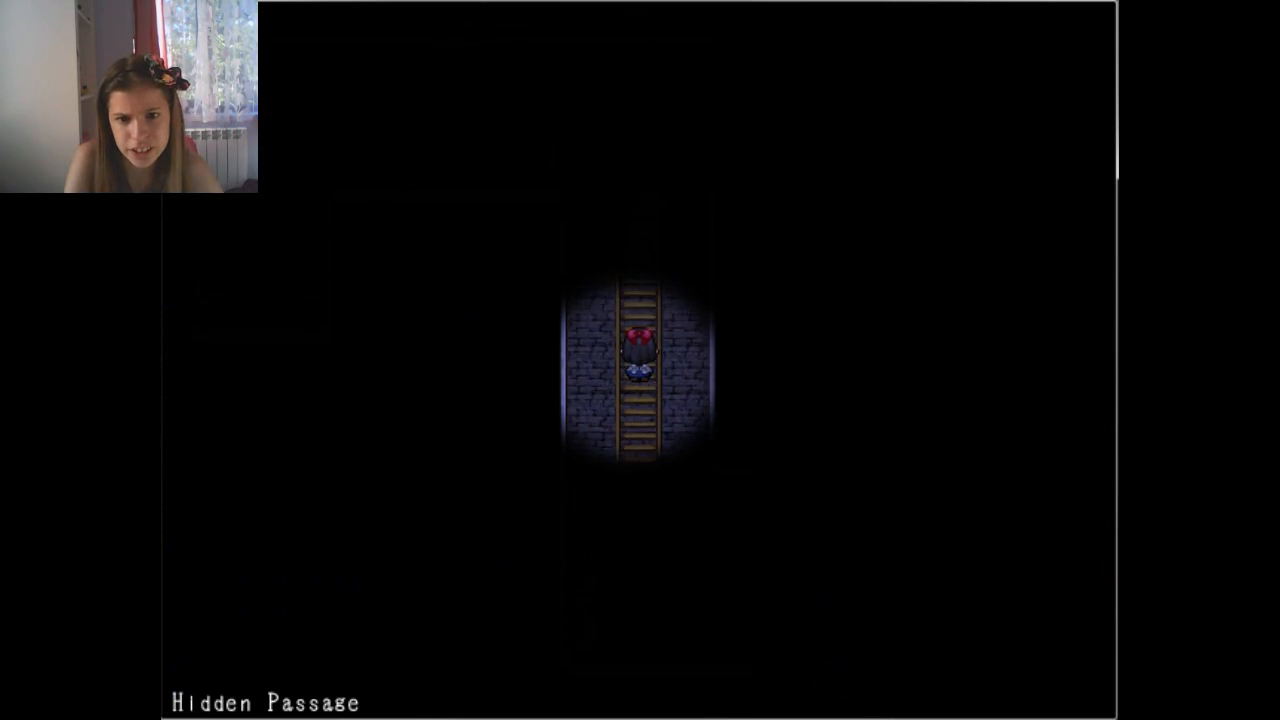
key(up)
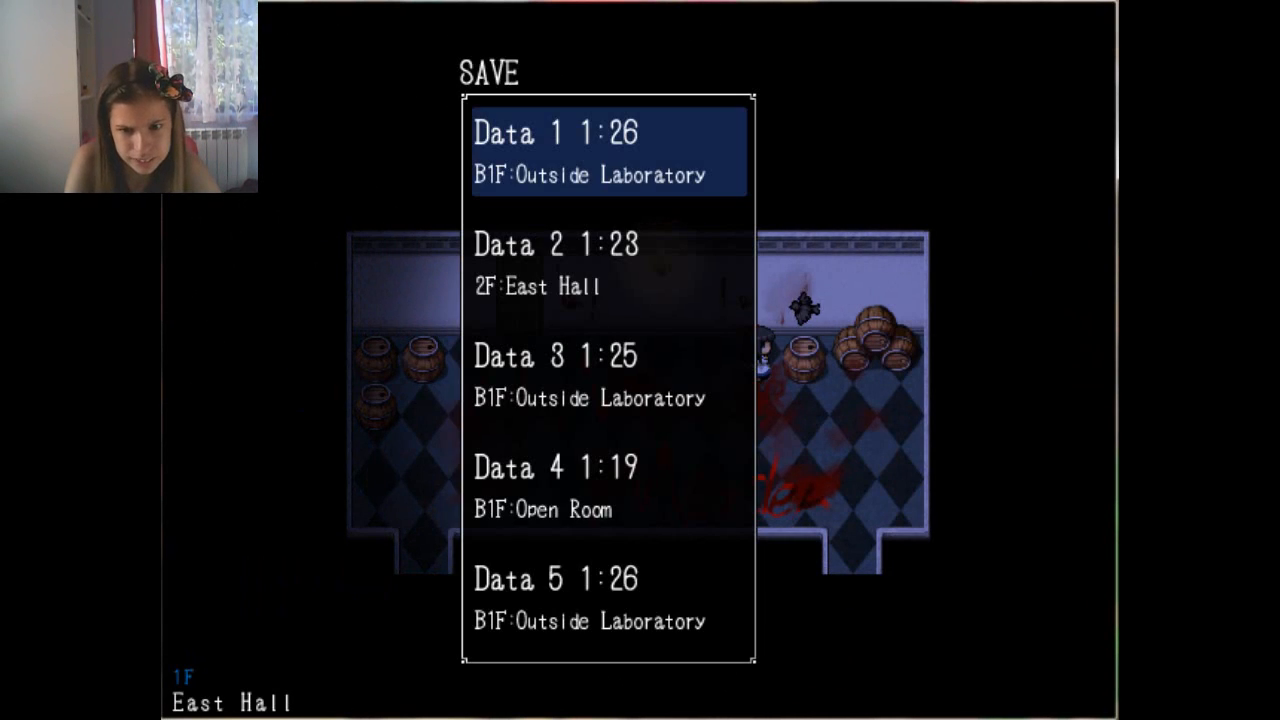
key(Down)
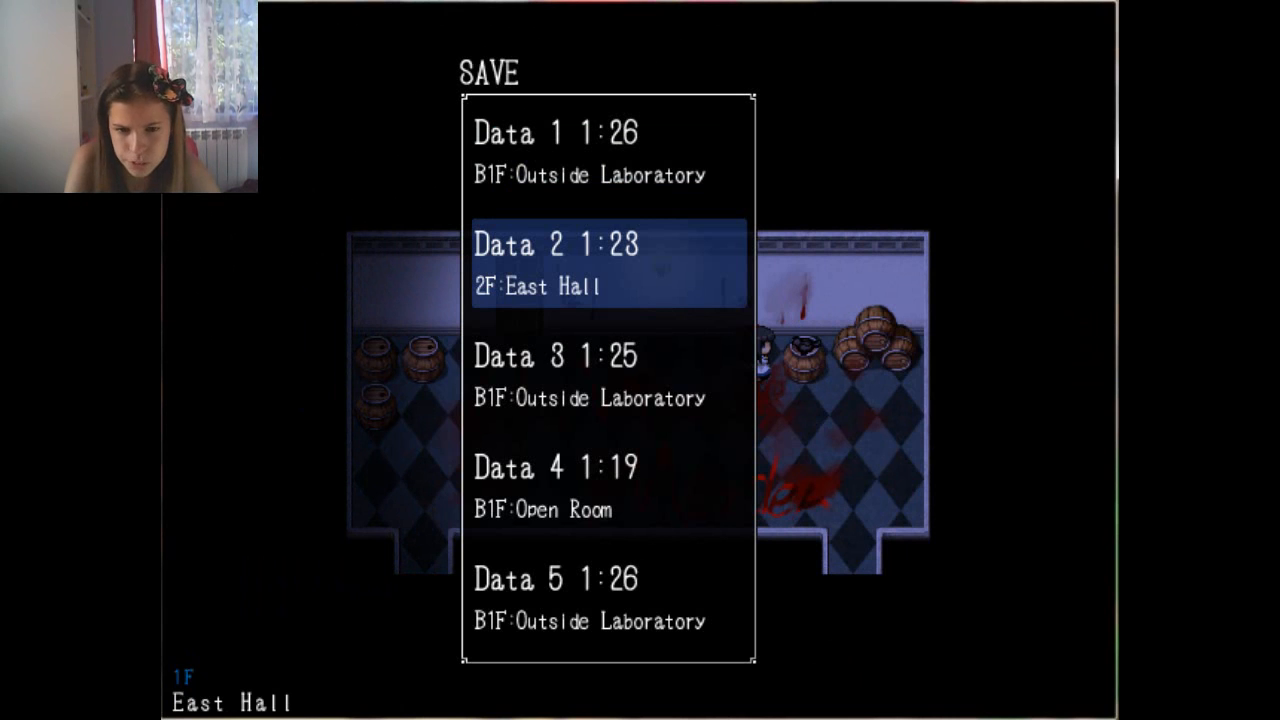